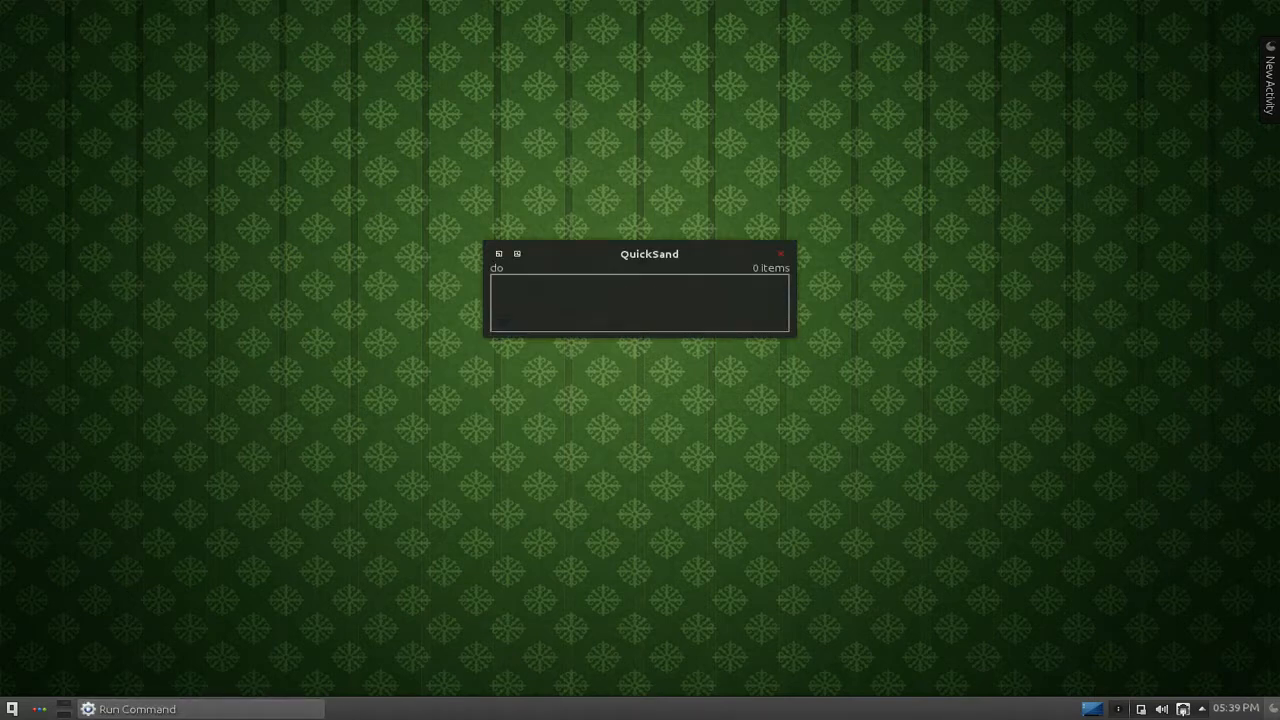
Launch Dolphin so it opens on the Home folder with Desktop, Documents, Videos and Music
left_click(780, 252)
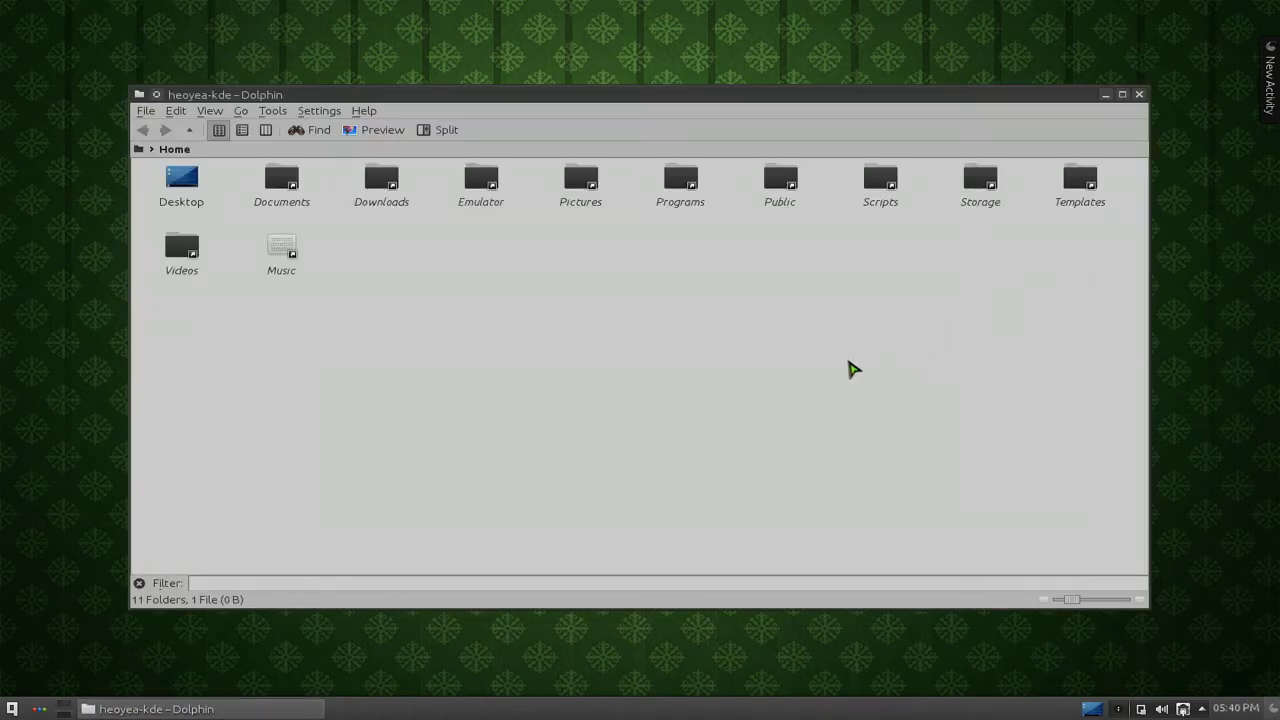
mouse_move(820, 386)
type("apt")
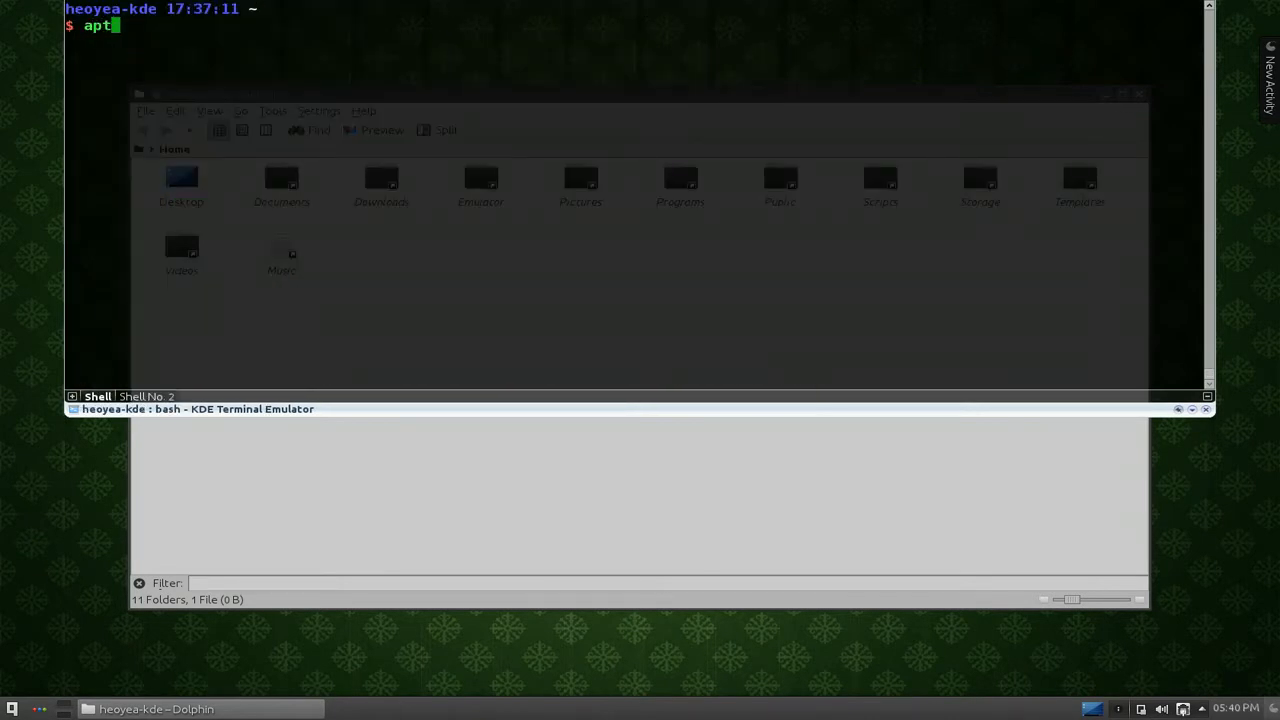
Run 'aptitude search ffmpegthumb' in Yakuake to list thumbnailer packages, then hide the terminal
type("itude search")
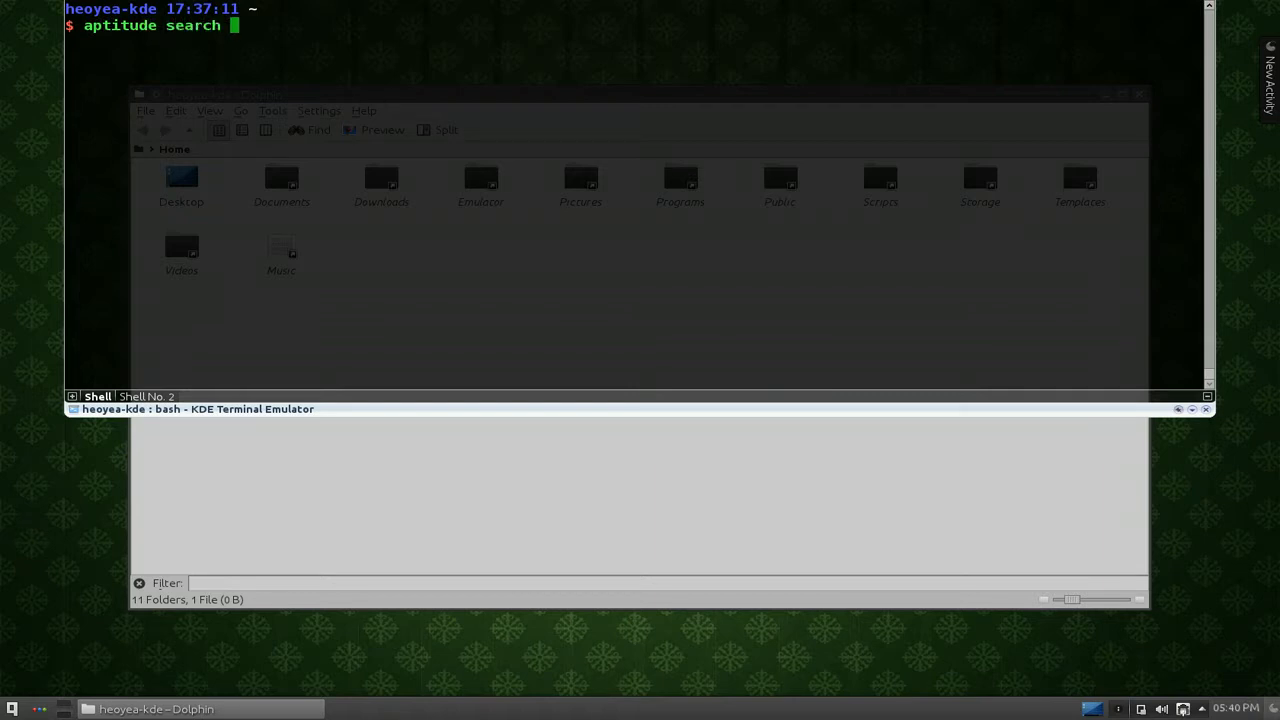
type("ffmpe")
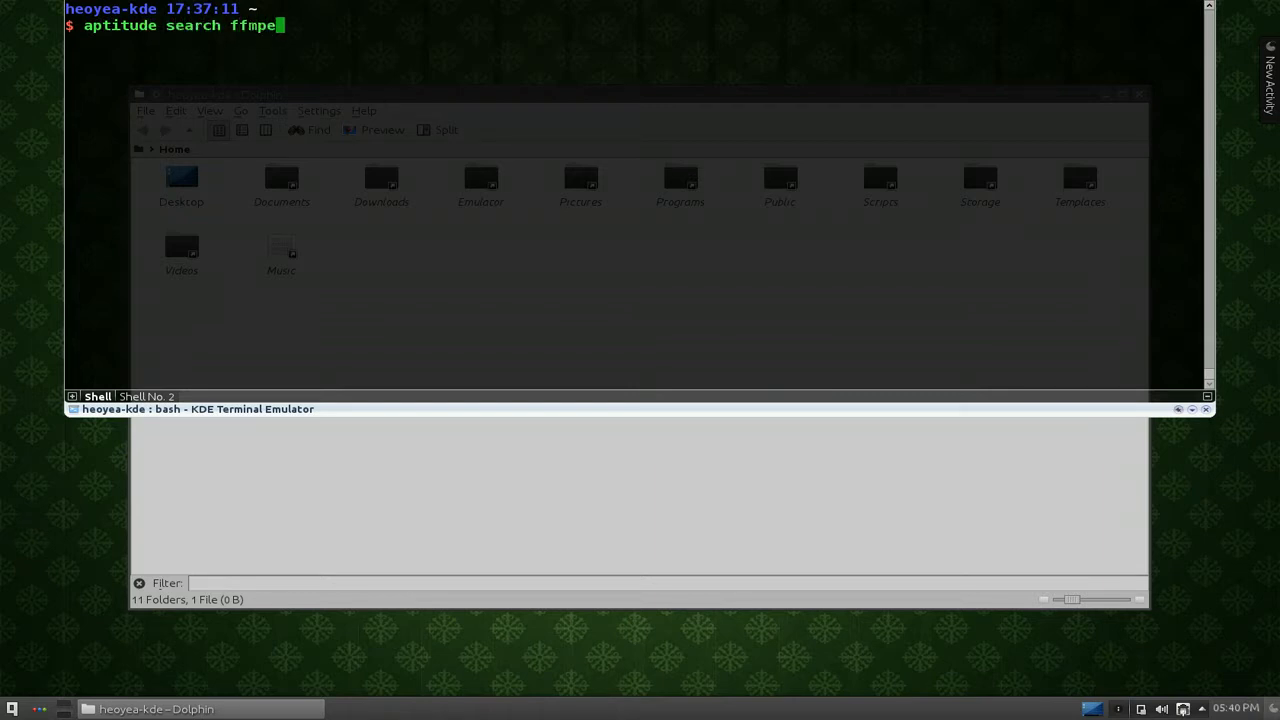
type("gthumb")
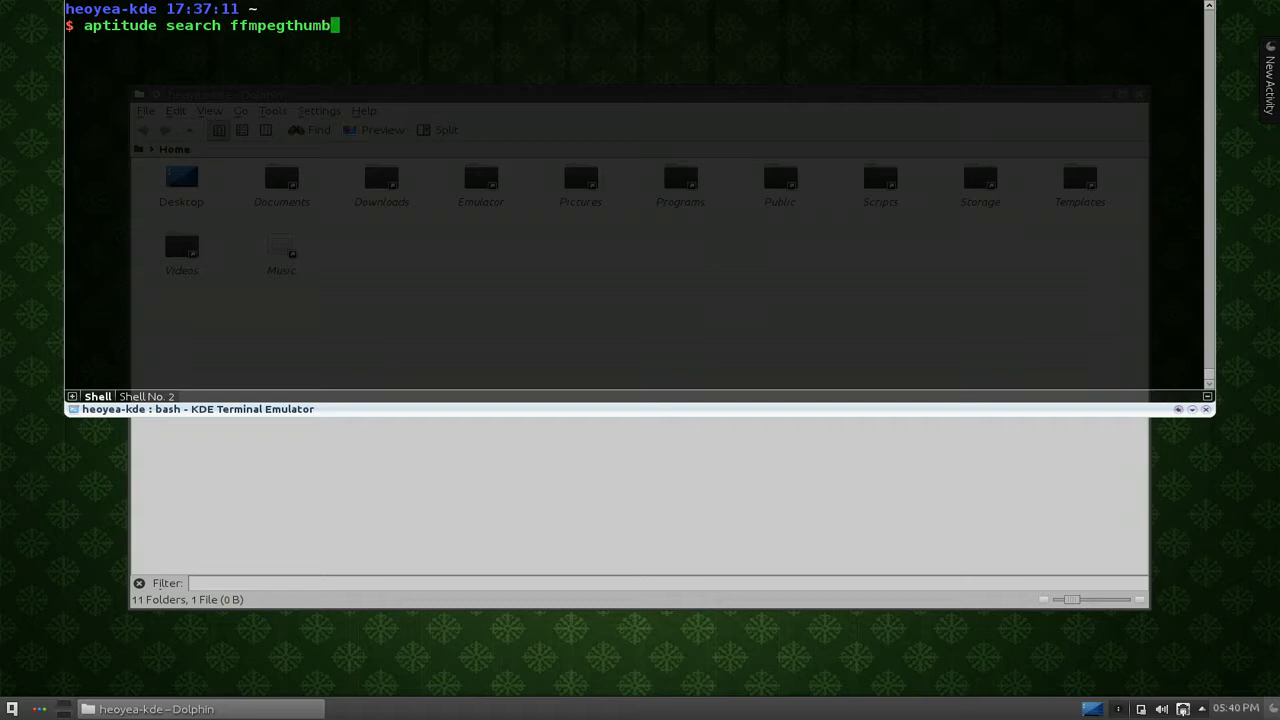
key("Return")
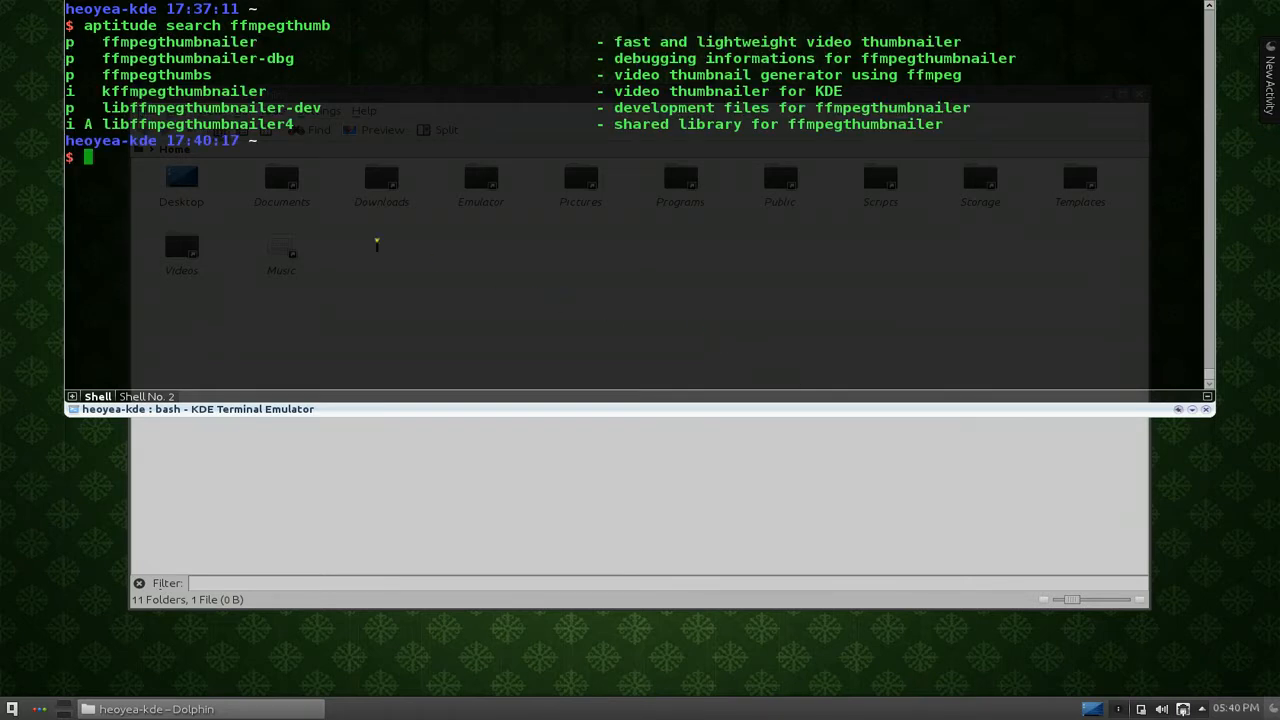
double_click(184, 90)
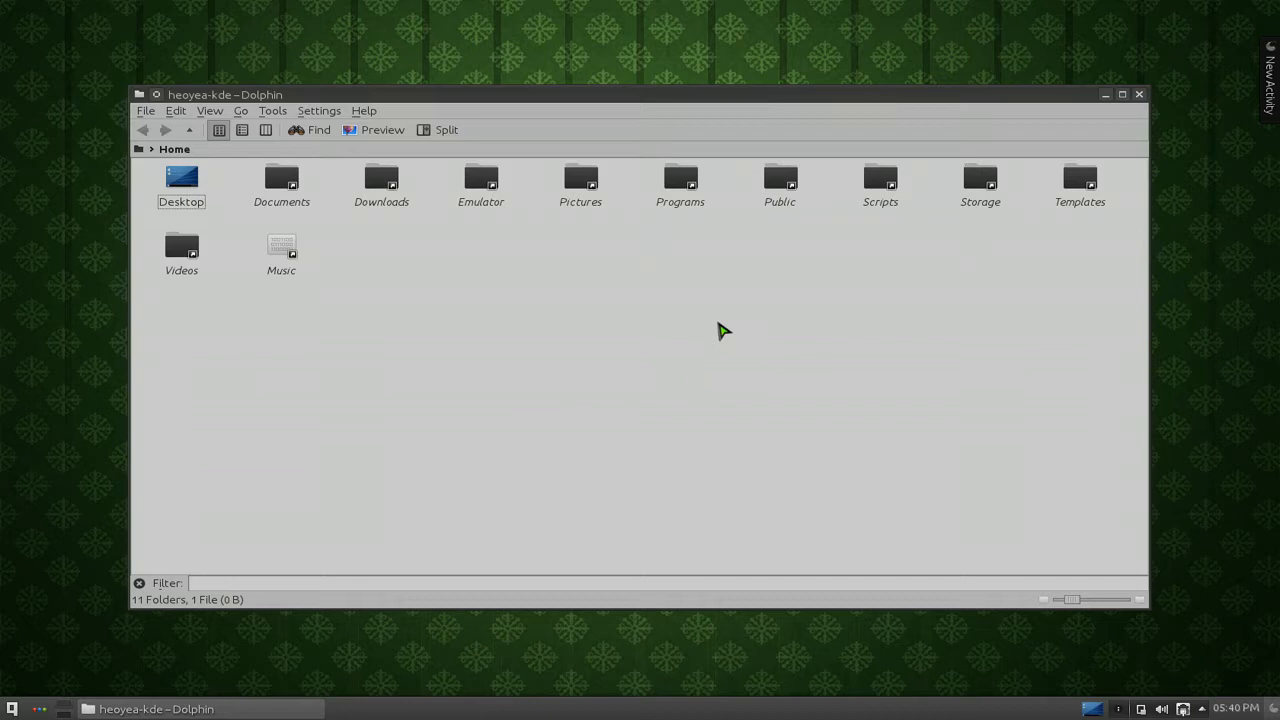
Bring up Dolphin's preferences via Settings > Configure Dolphin
left_click(320, 110)
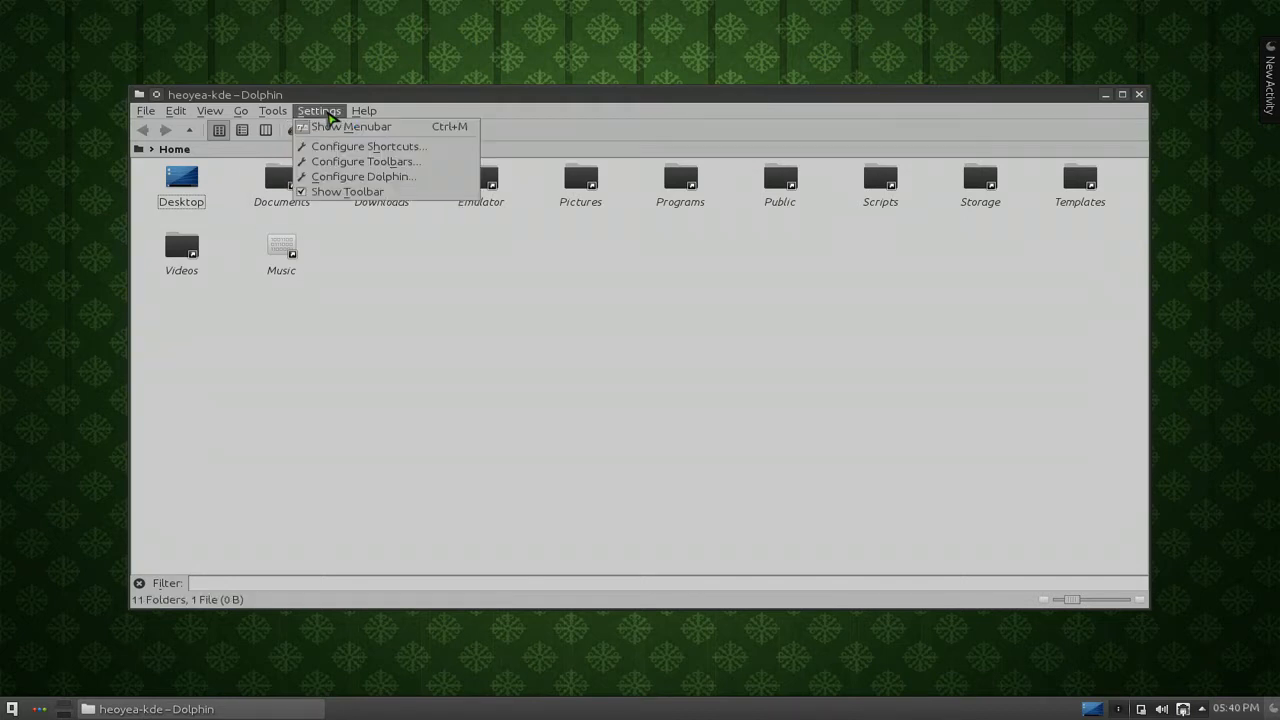
mouse_move(364, 176)
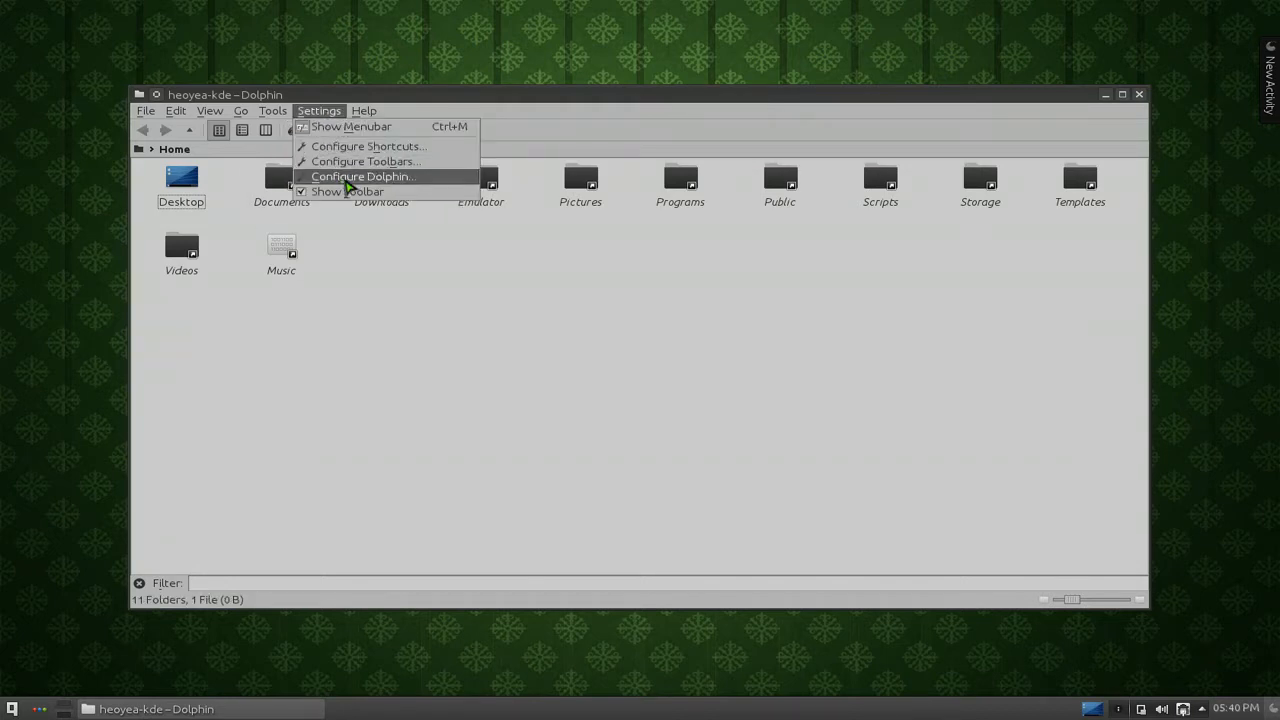
left_click(362, 176)
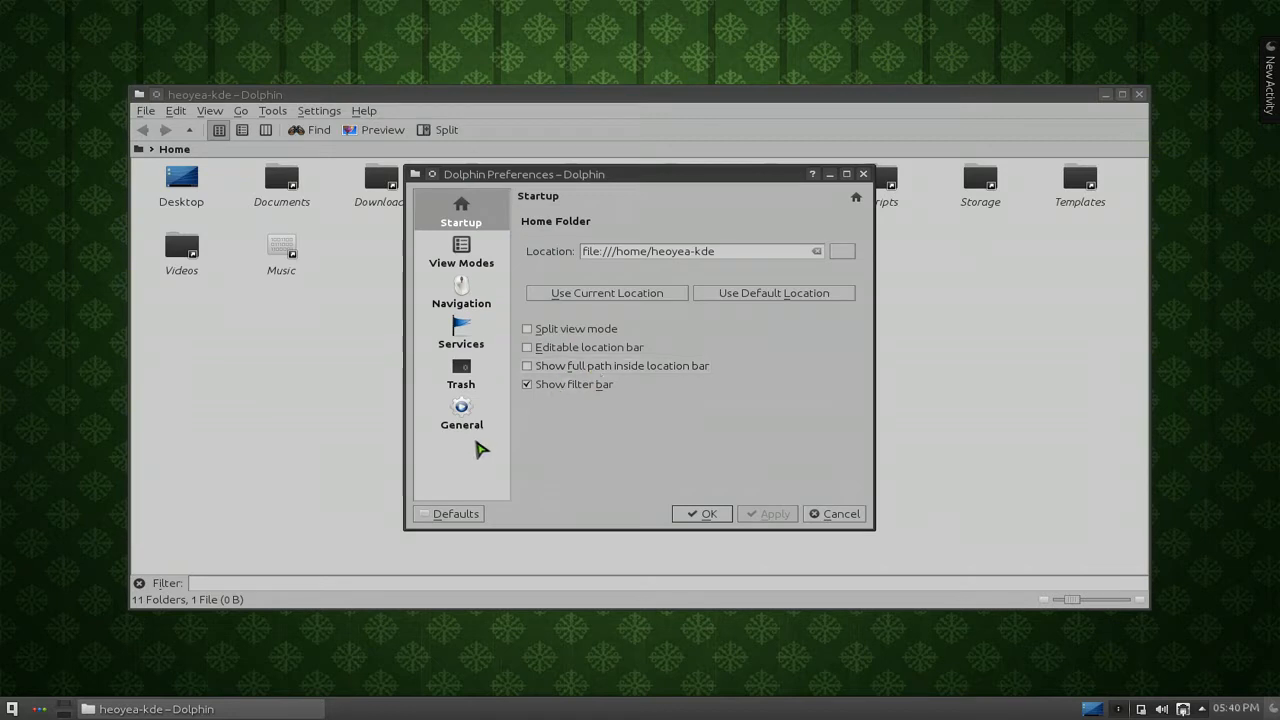
In General > Previews, enable Video Files (ffmpegthumbnailer) and reach the local file size limit
left_click(460, 412)
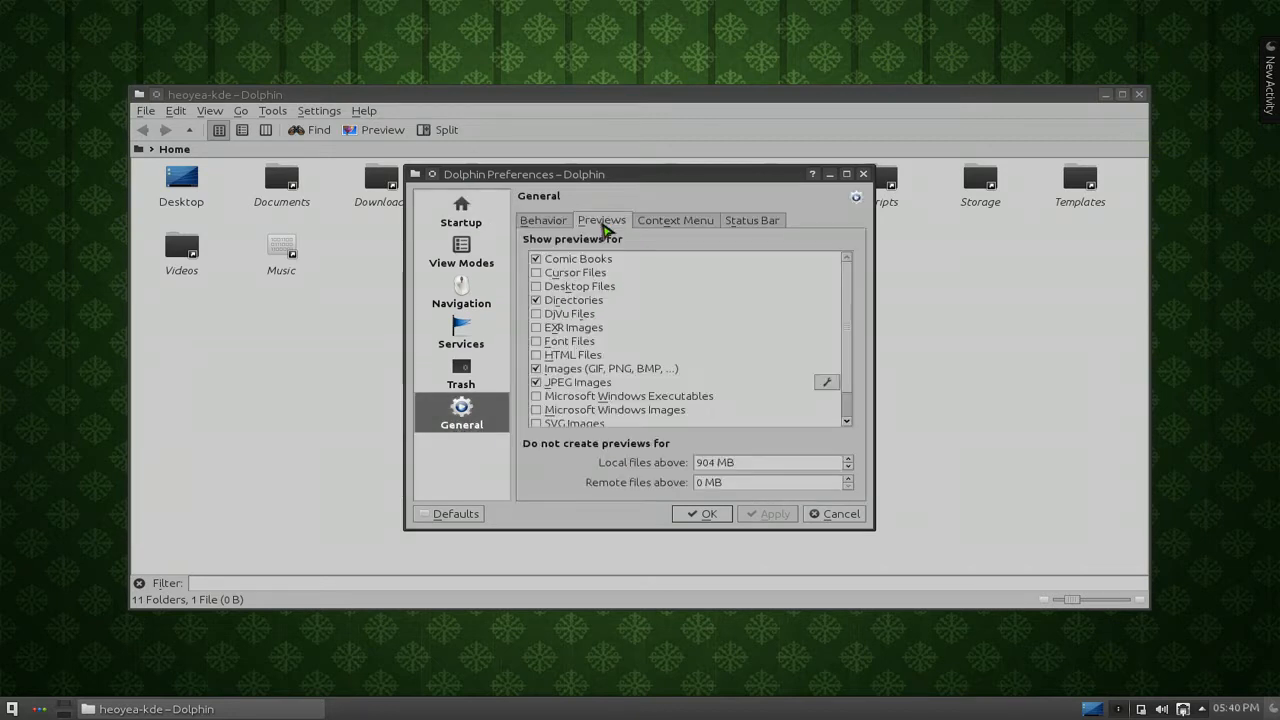
mouse_move(852, 300)
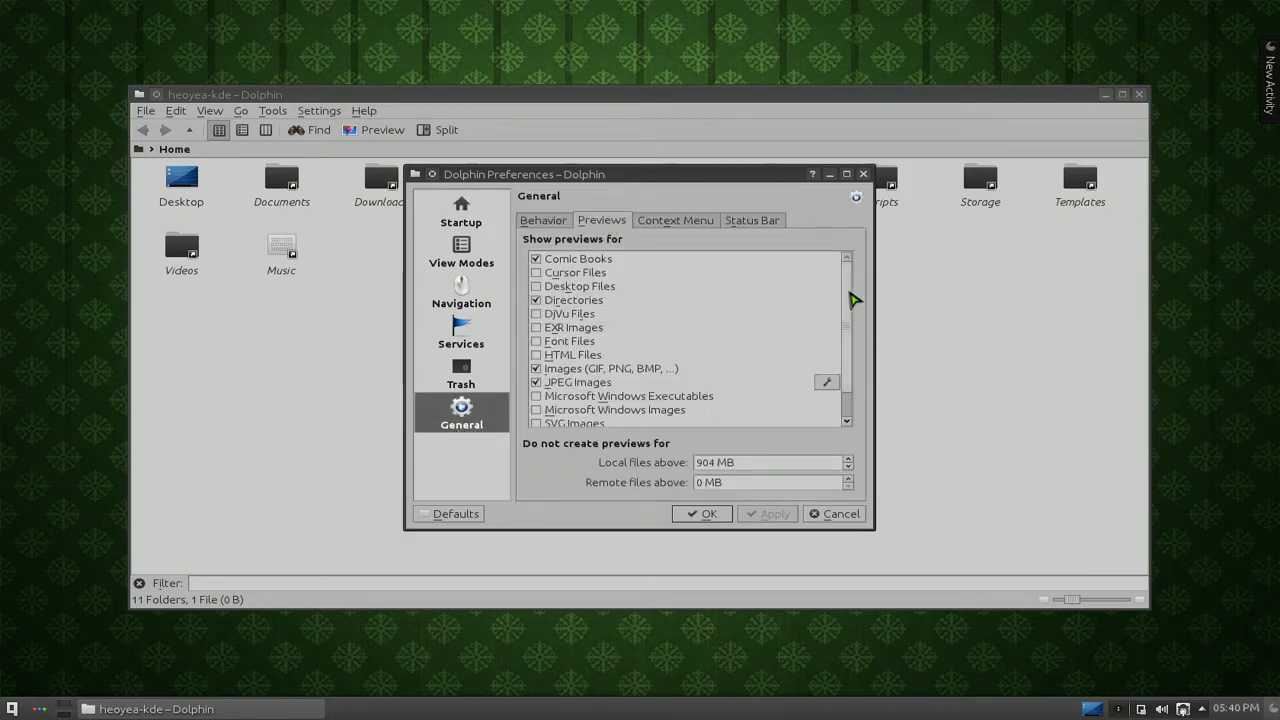
scroll("down", 3)
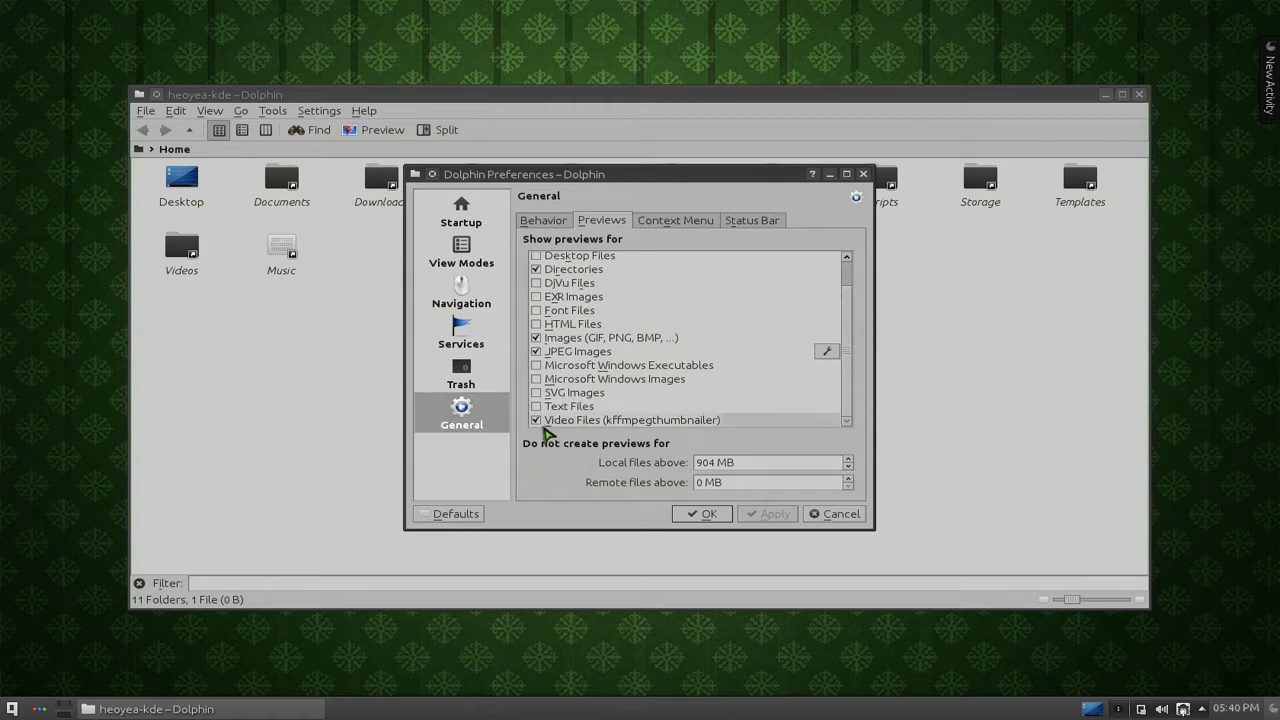
mouse_move(616, 430)
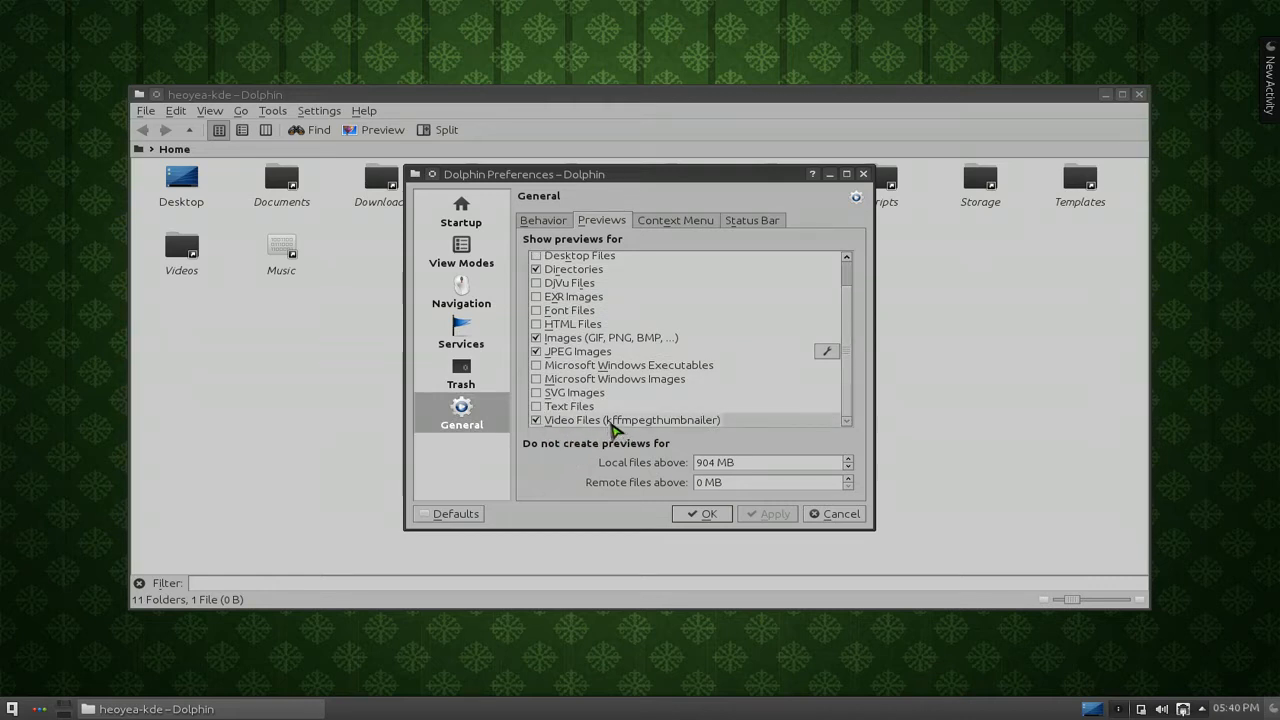
mouse_move(650, 432)
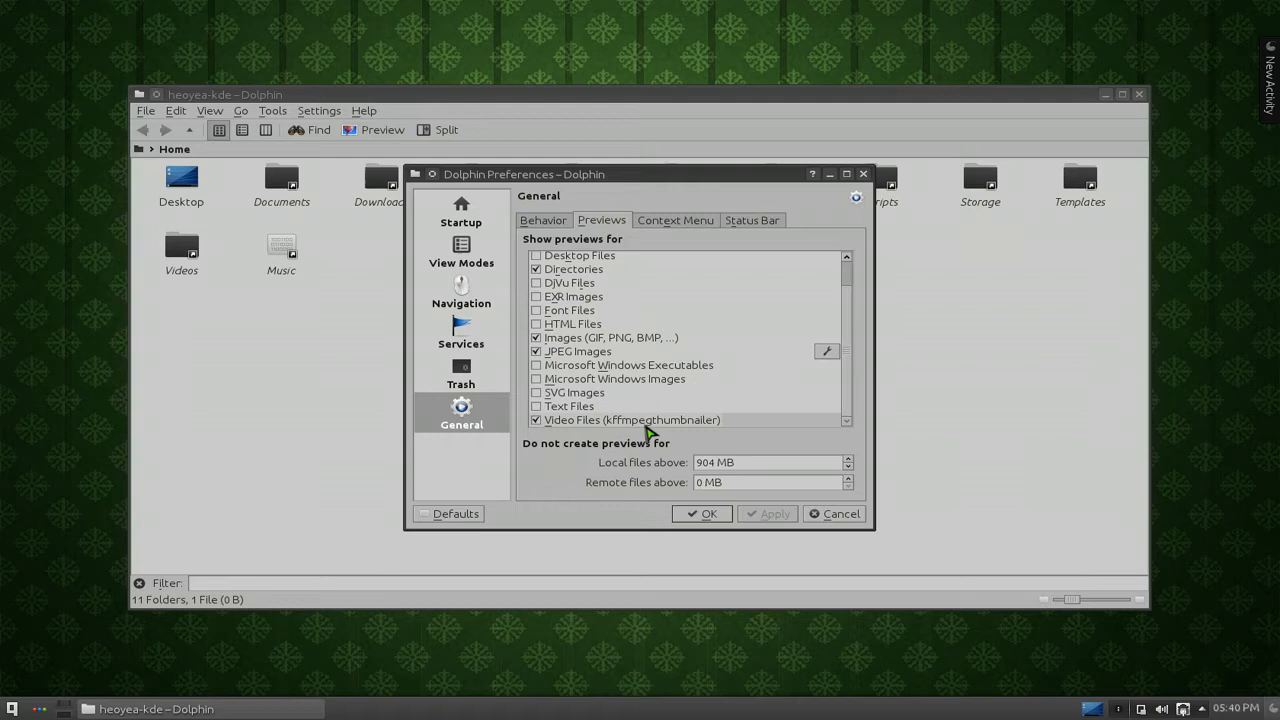
mouse_move(640, 478)
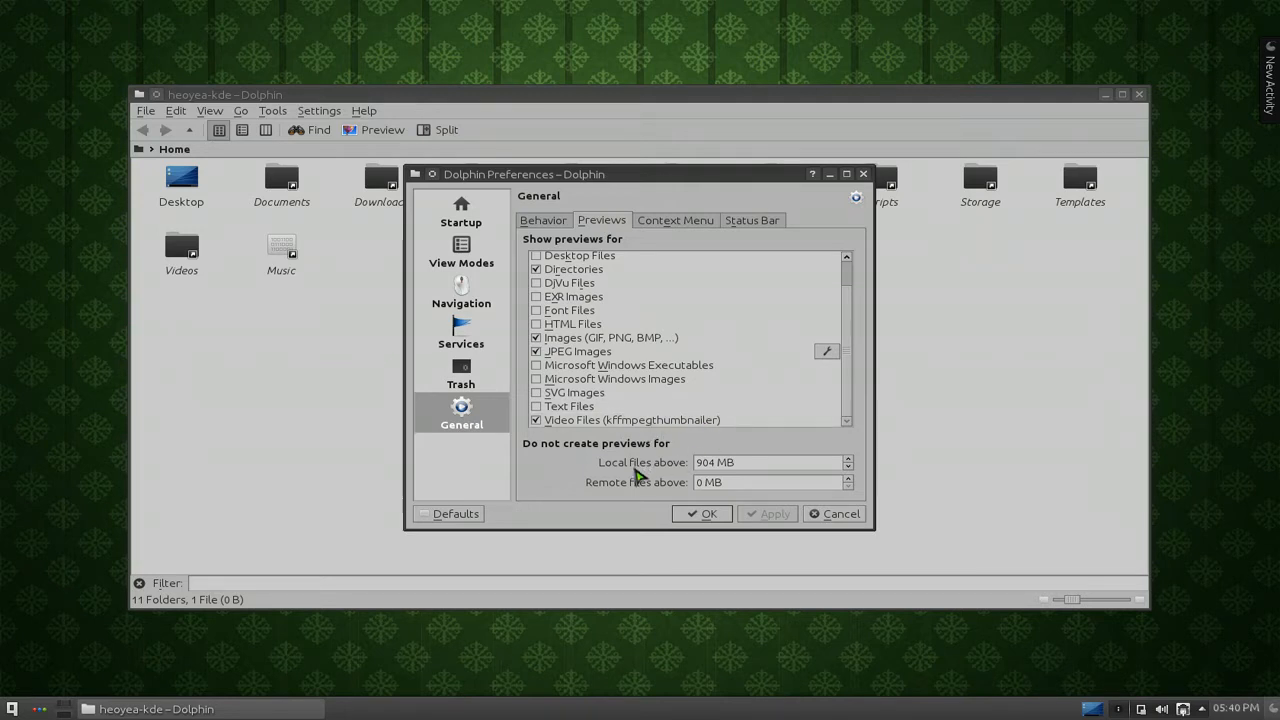
mouse_move(692, 430)
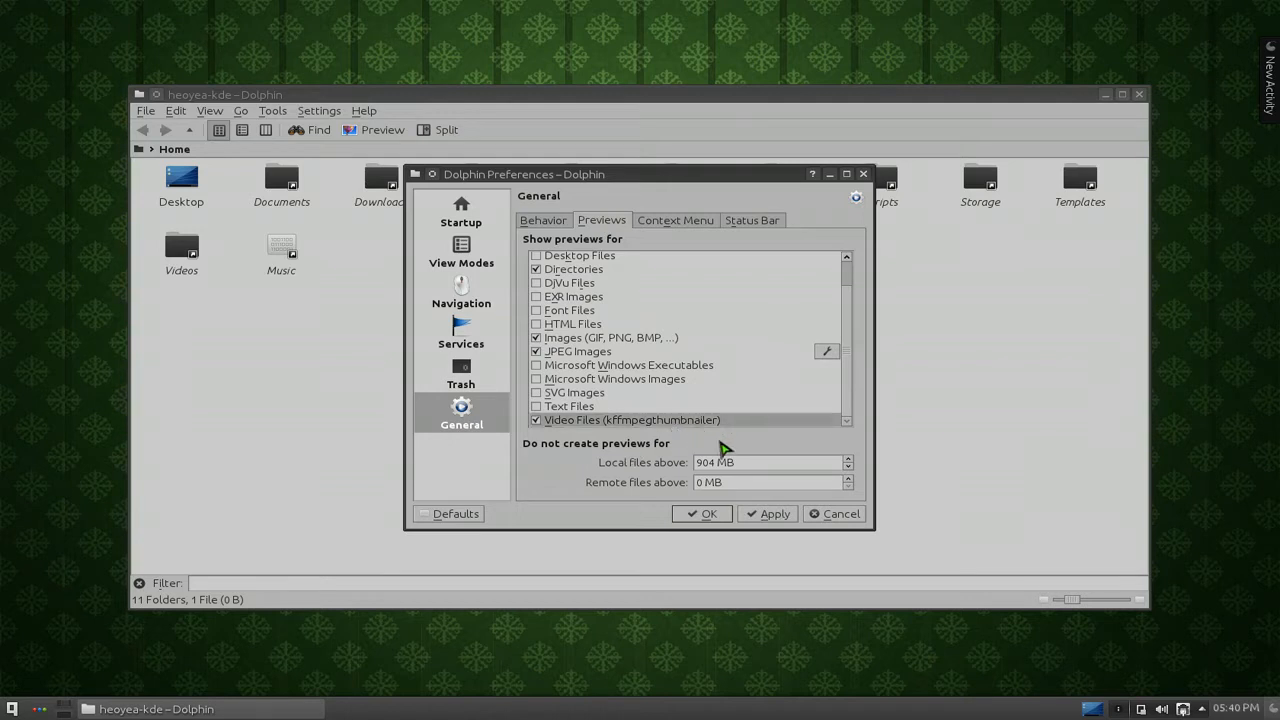
mouse_move(632, 486)
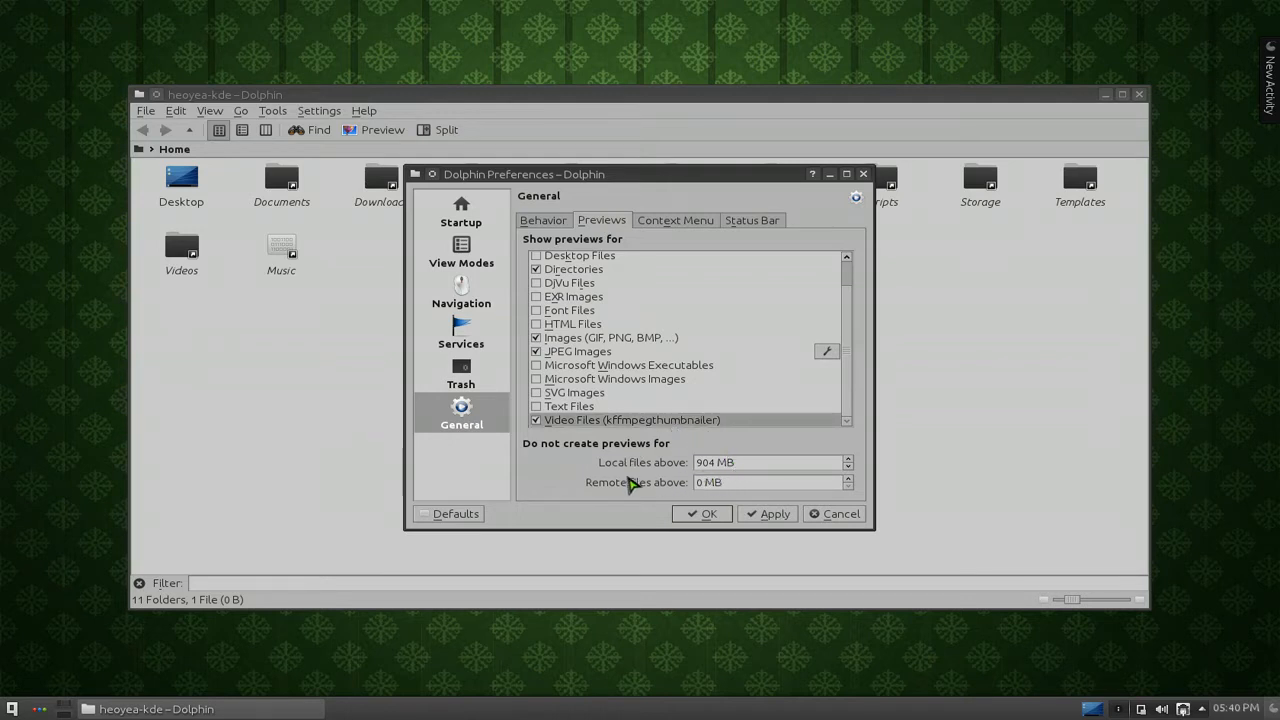
mouse_move(662, 472)
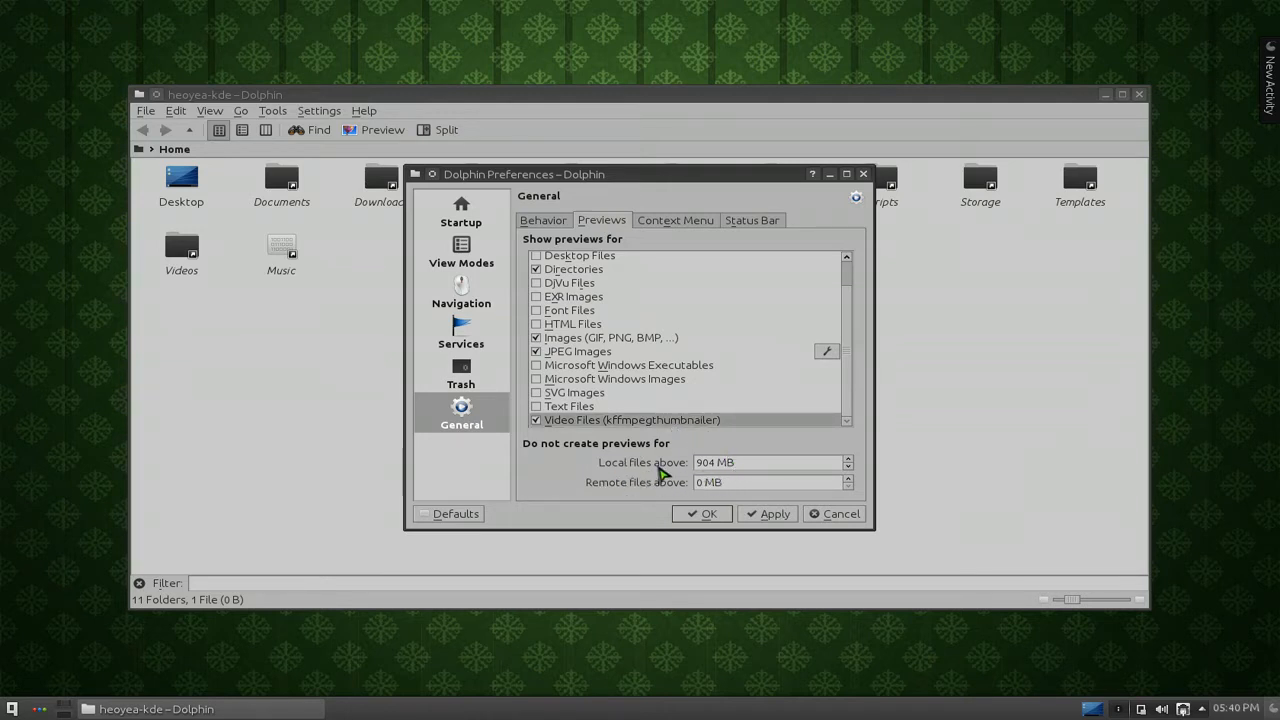
left_click(770, 462)
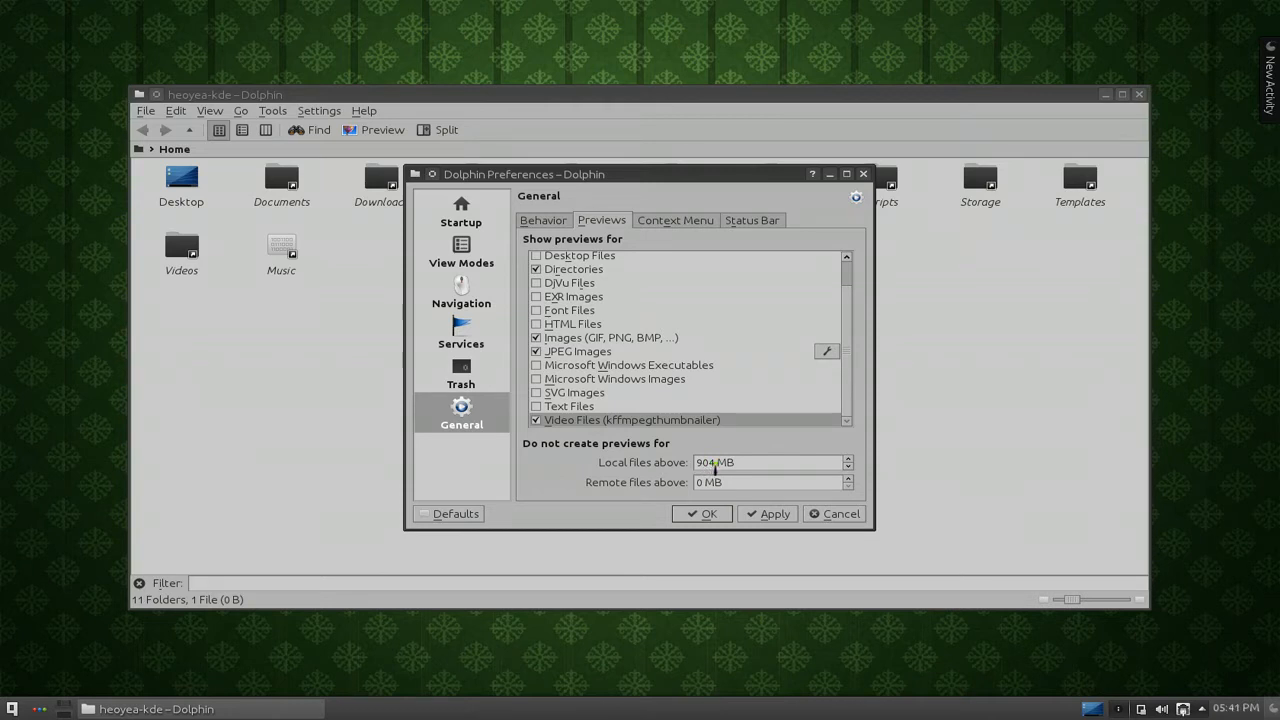
mouse_move(556, 476)
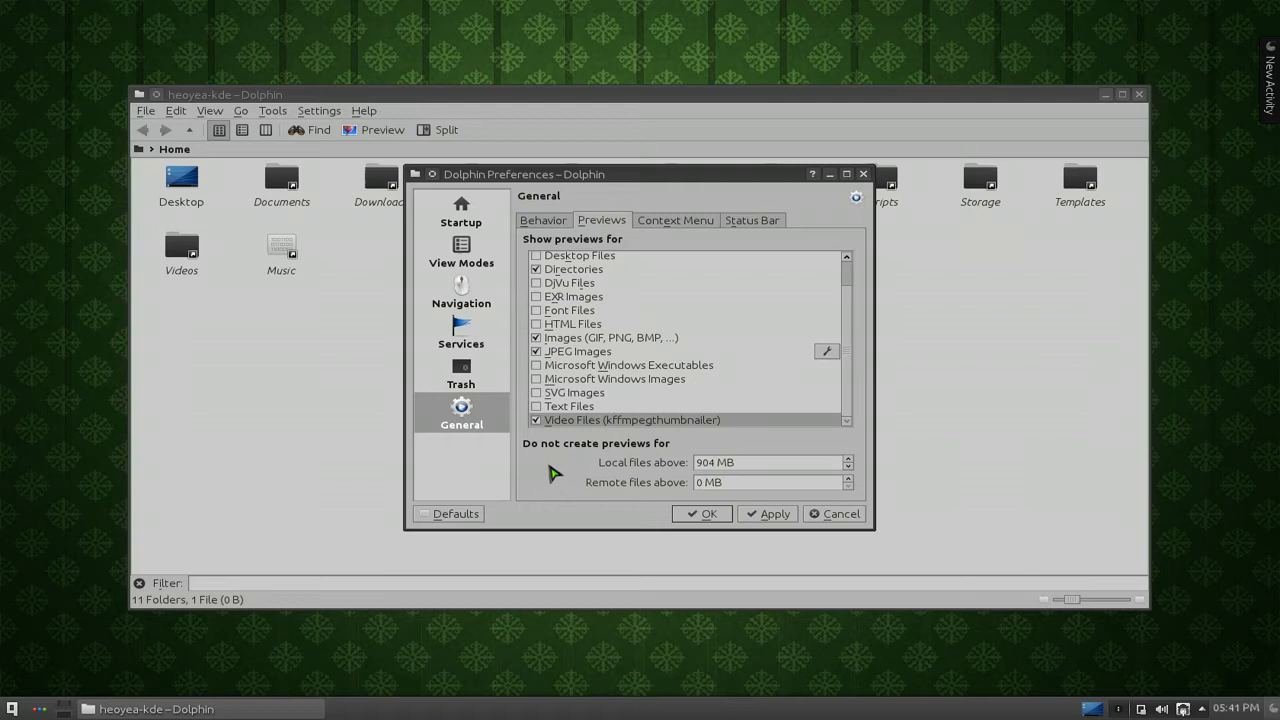
mouse_move(658, 456)
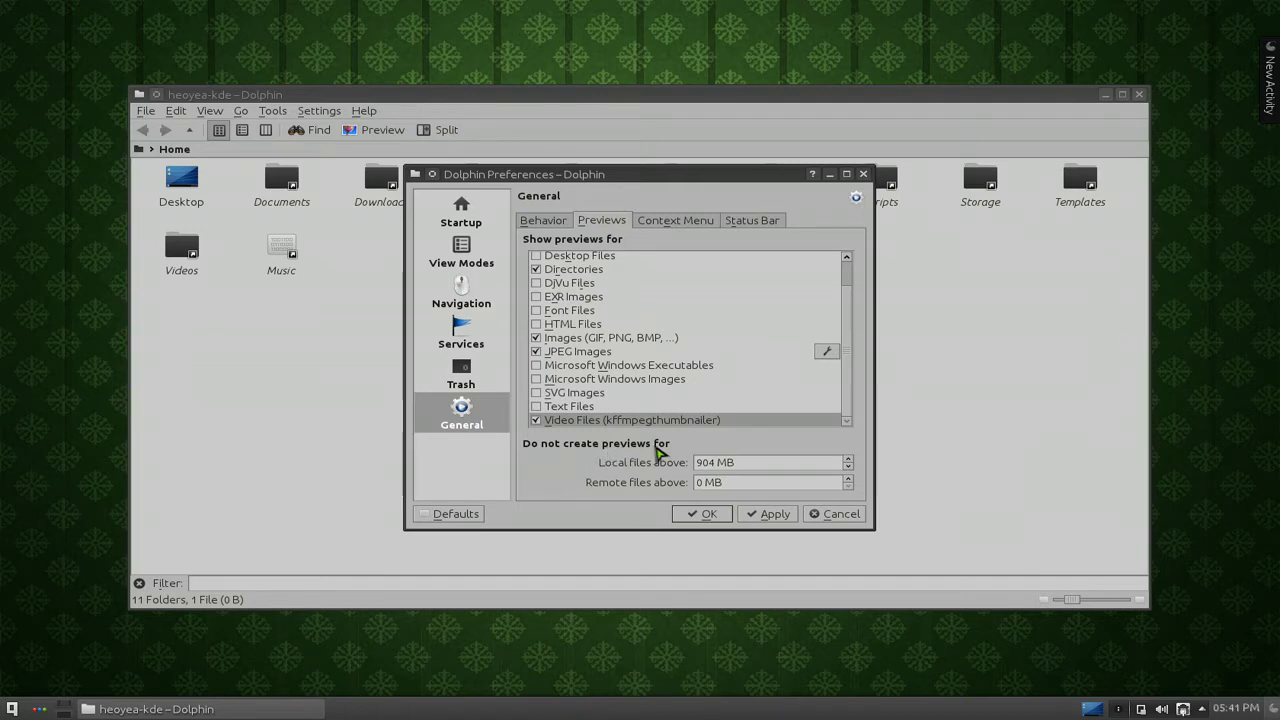
mouse_move(672, 476)
type("2000")
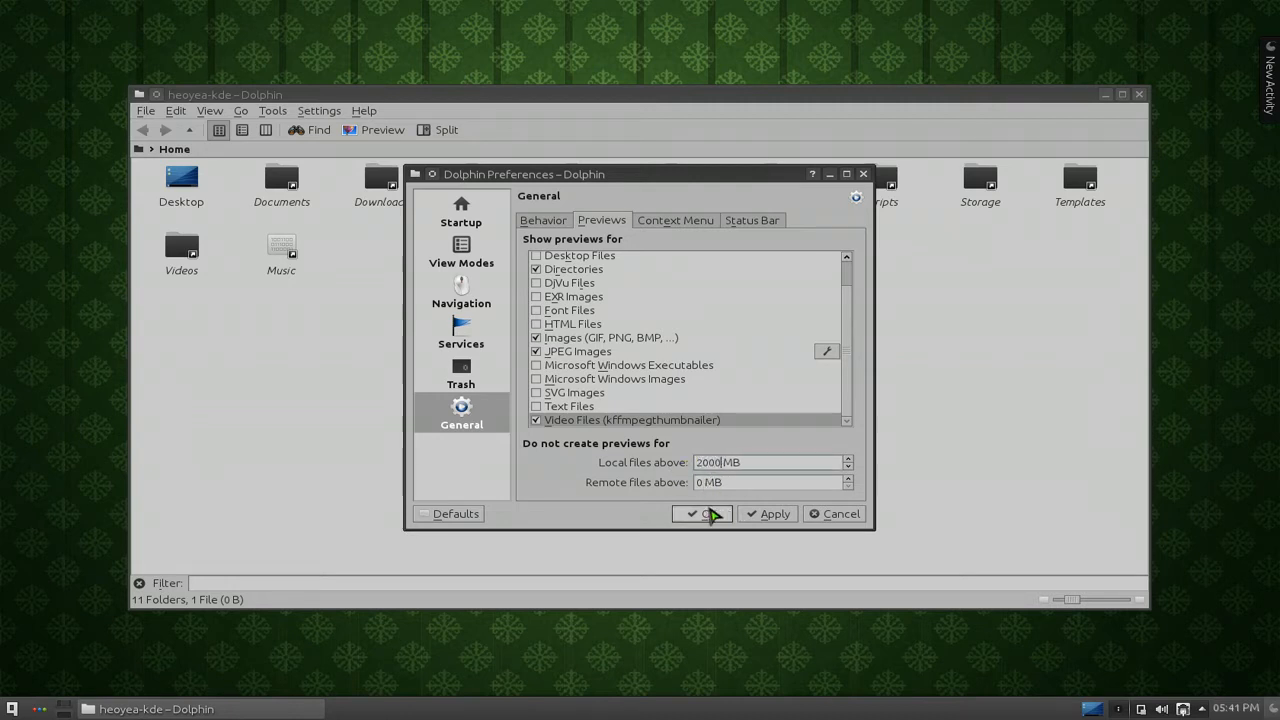
mouse_move(800, 498)
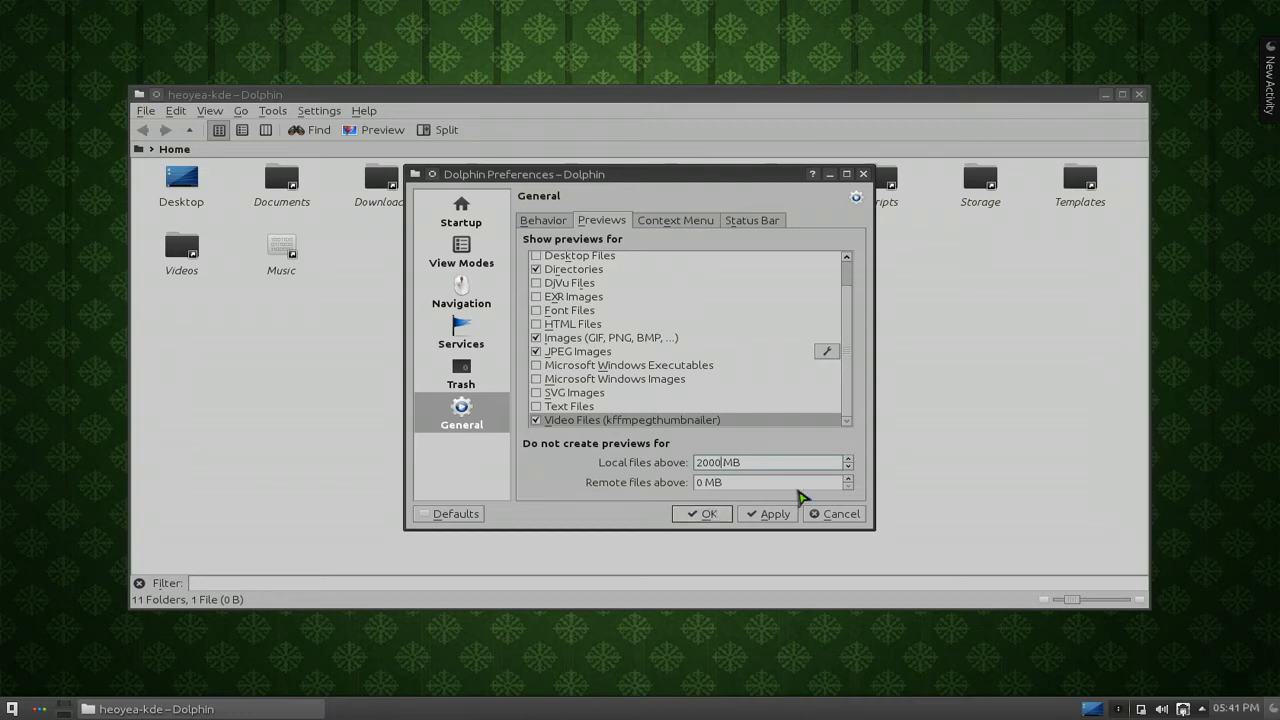
mouse_move(780, 522)
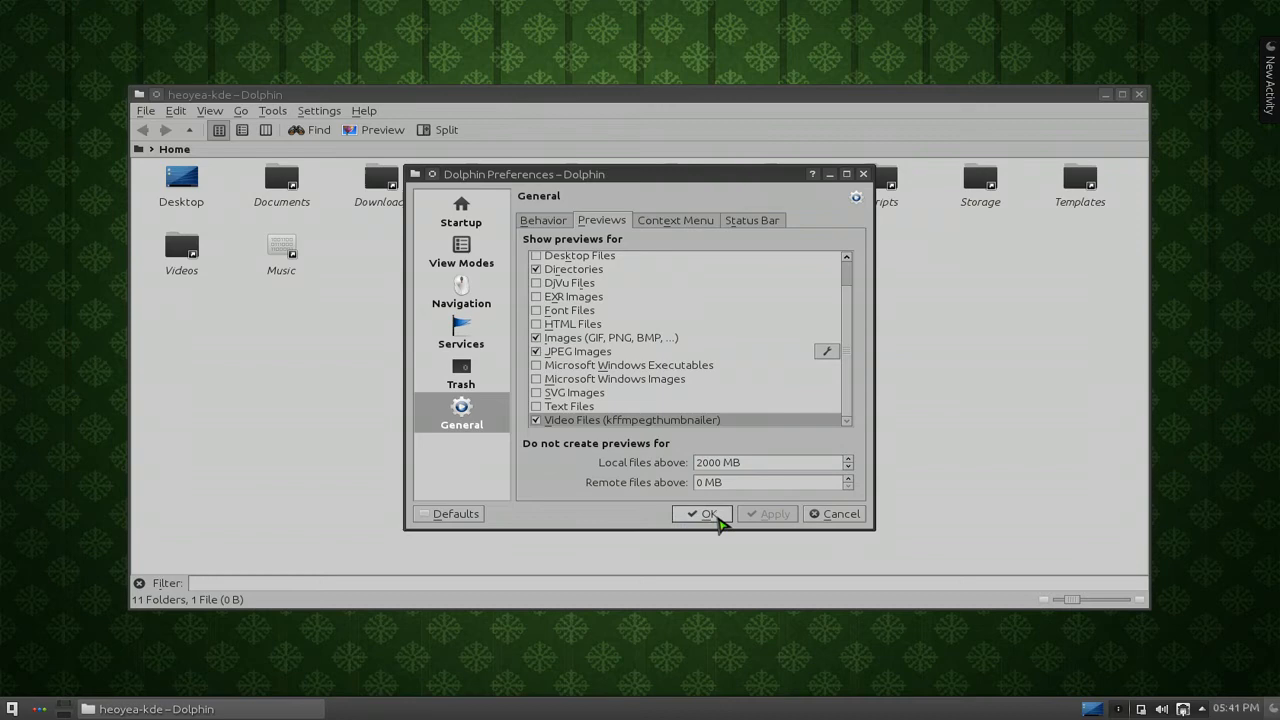
Set 'Local files above' to 2000 MB and confirm the preferences with OK
left_click(704, 512)
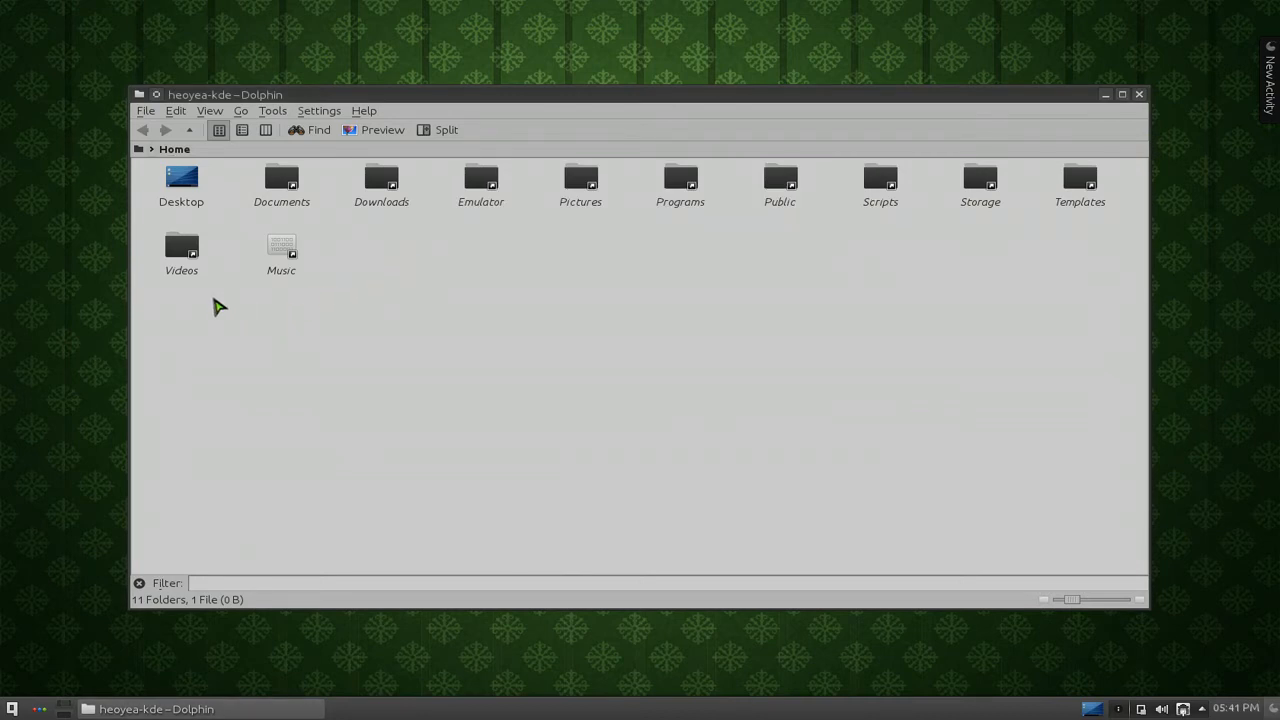
Open the Videos folder and scroll through it to verify video thumbnails appear
double_click(180, 248)
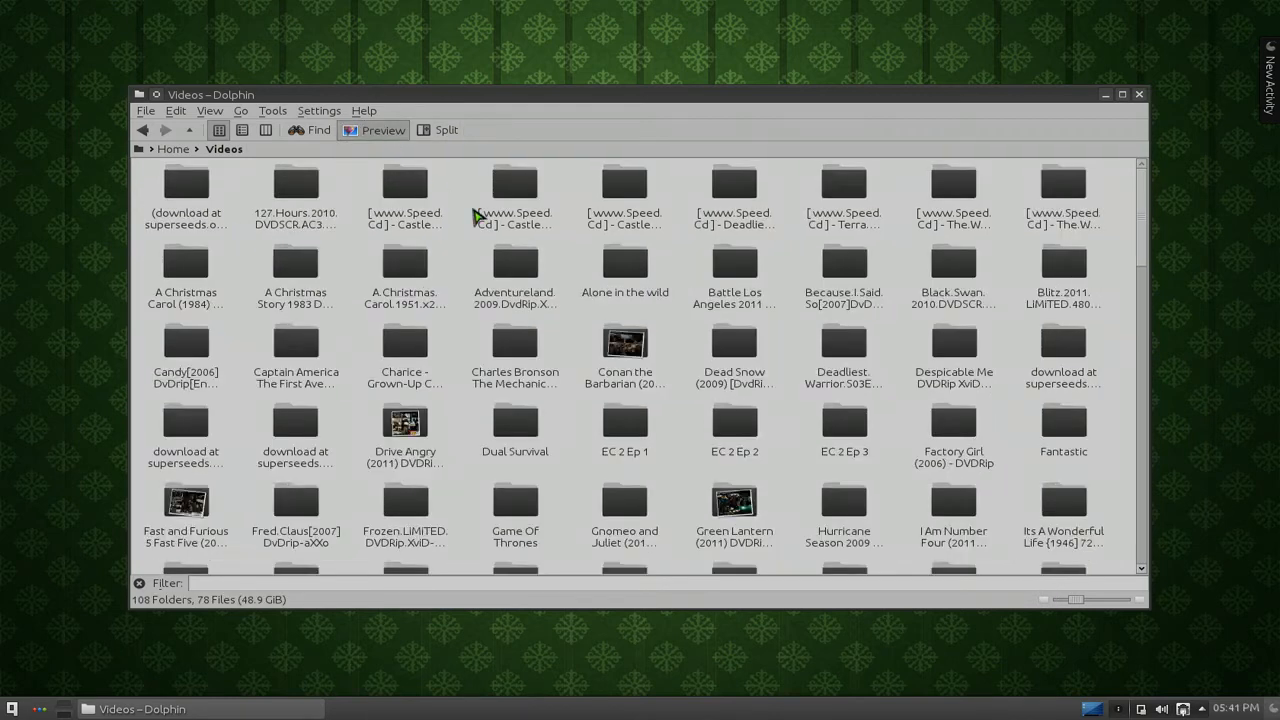
scroll("down", 3)
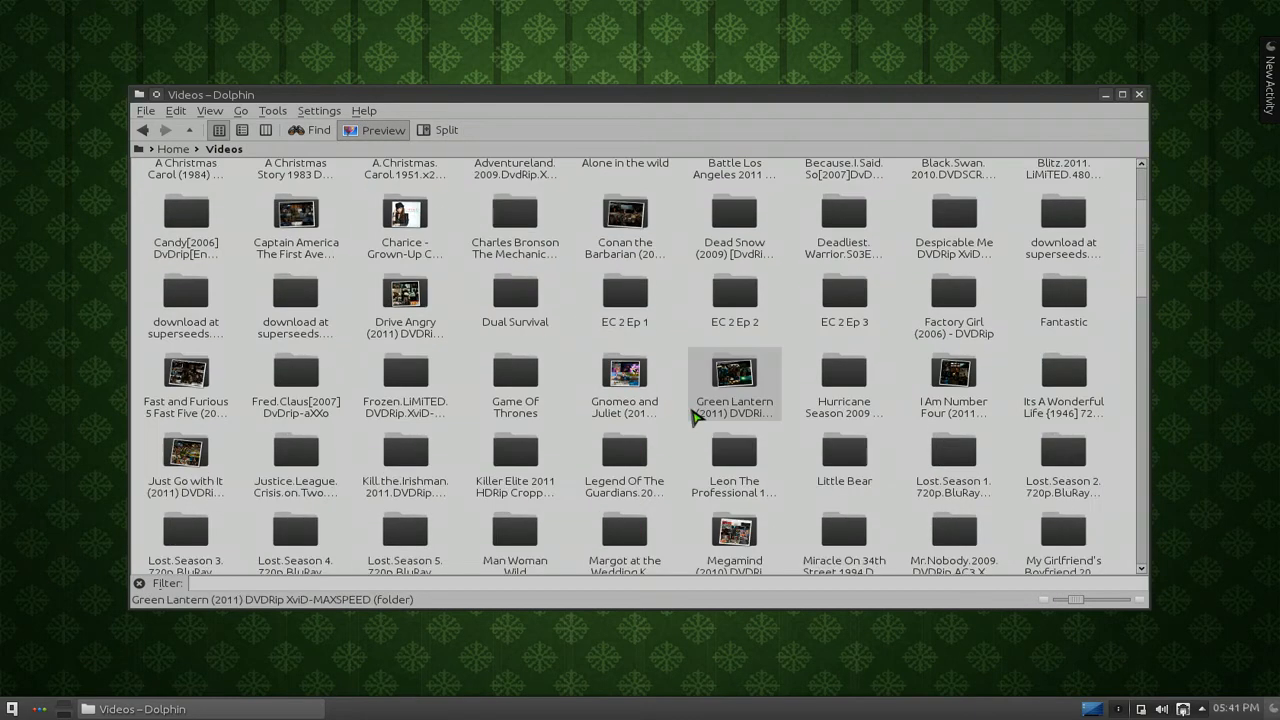
scroll("down", 3)
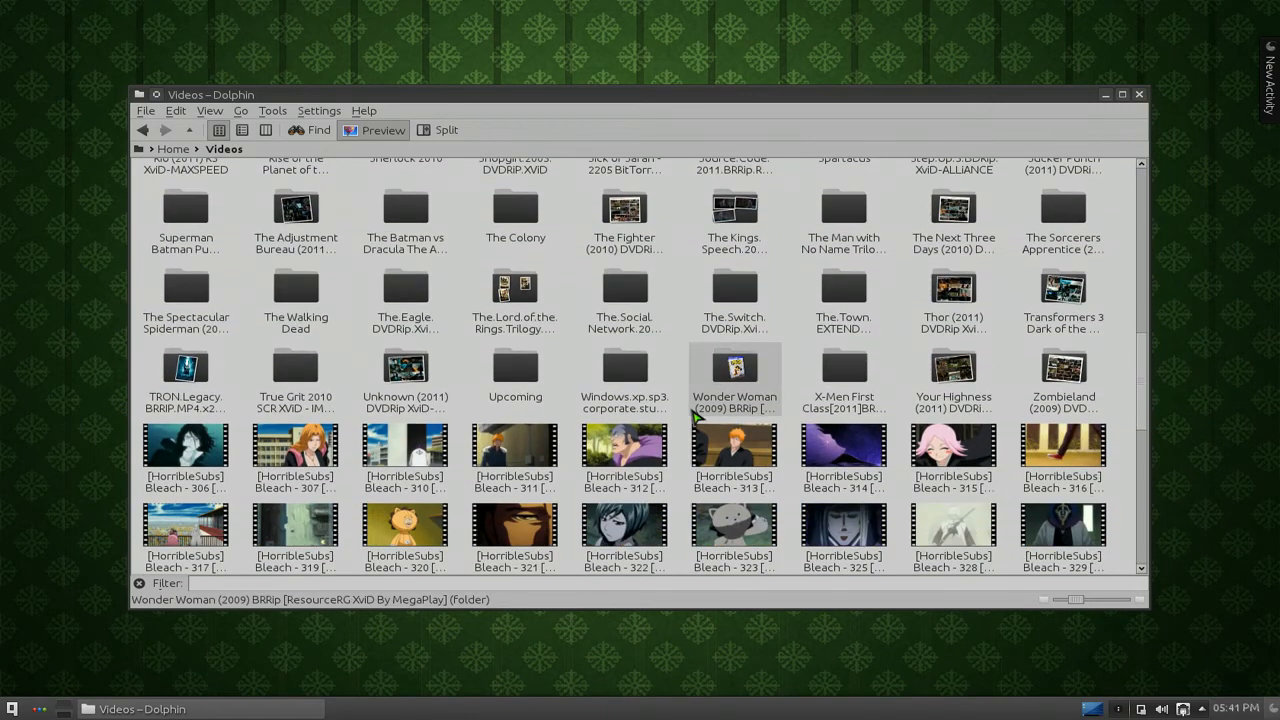
scroll("down", 3)
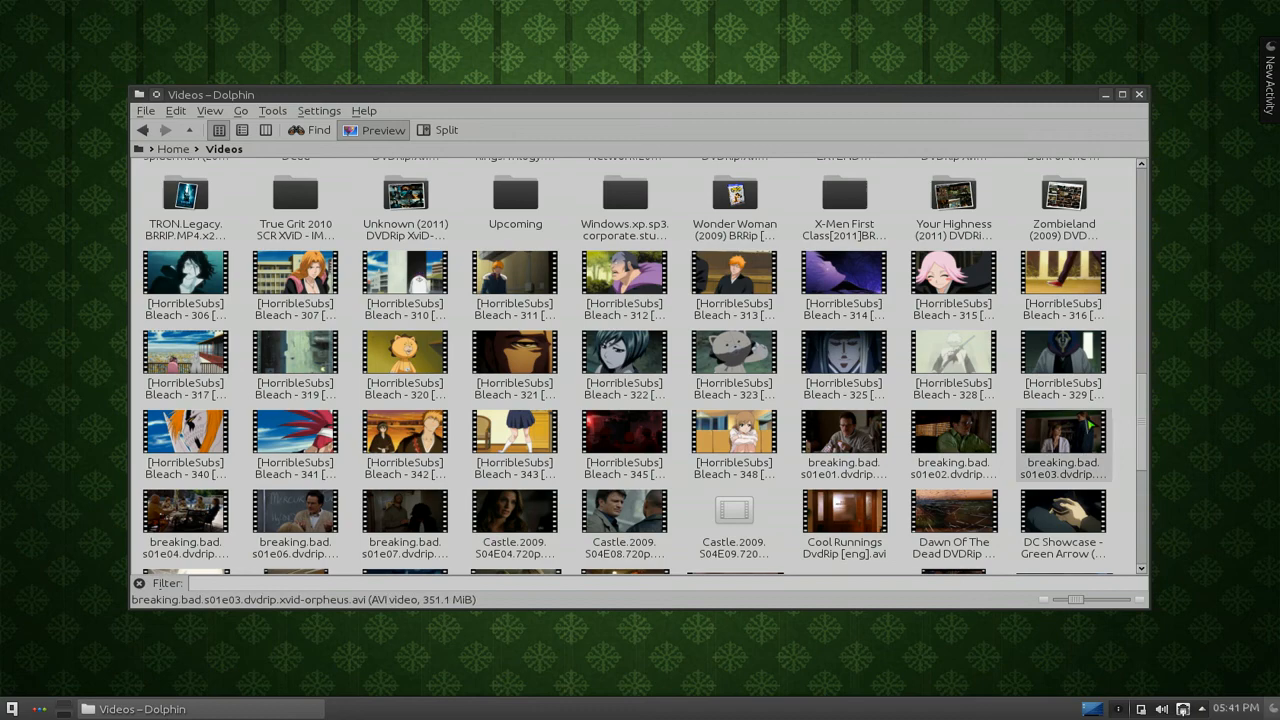
scroll("up", 3)
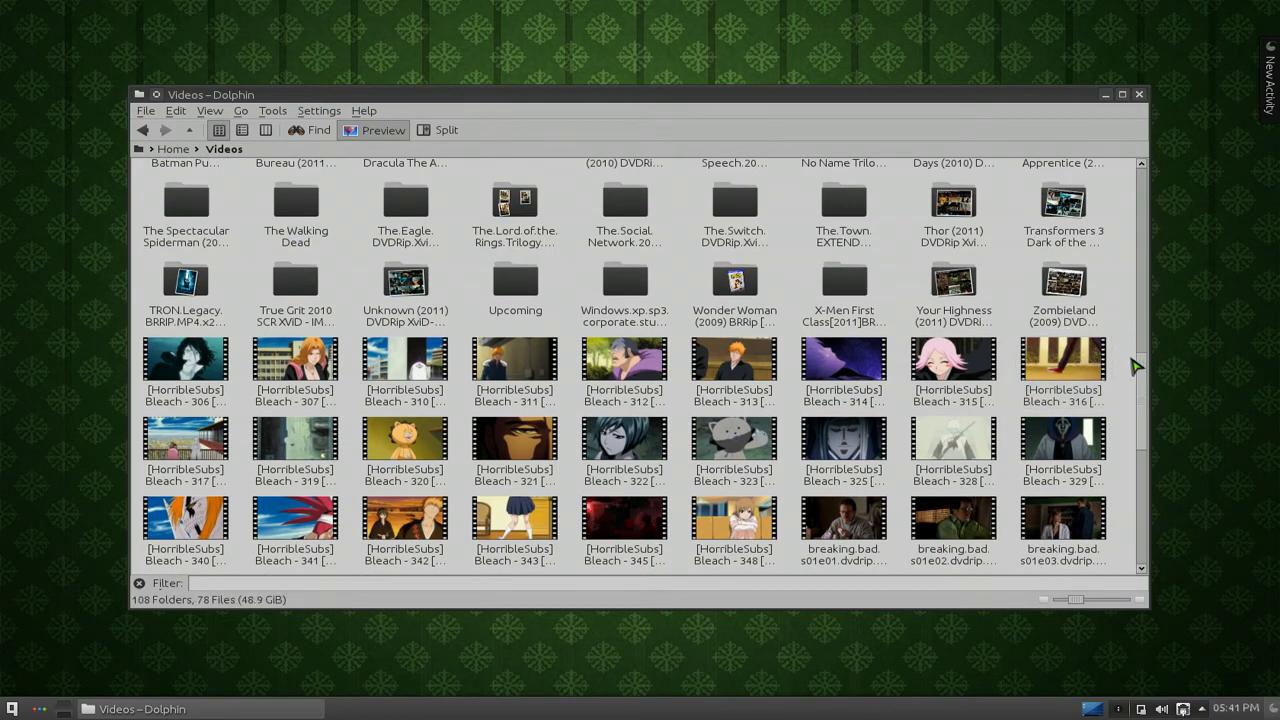
scroll("down", 3)
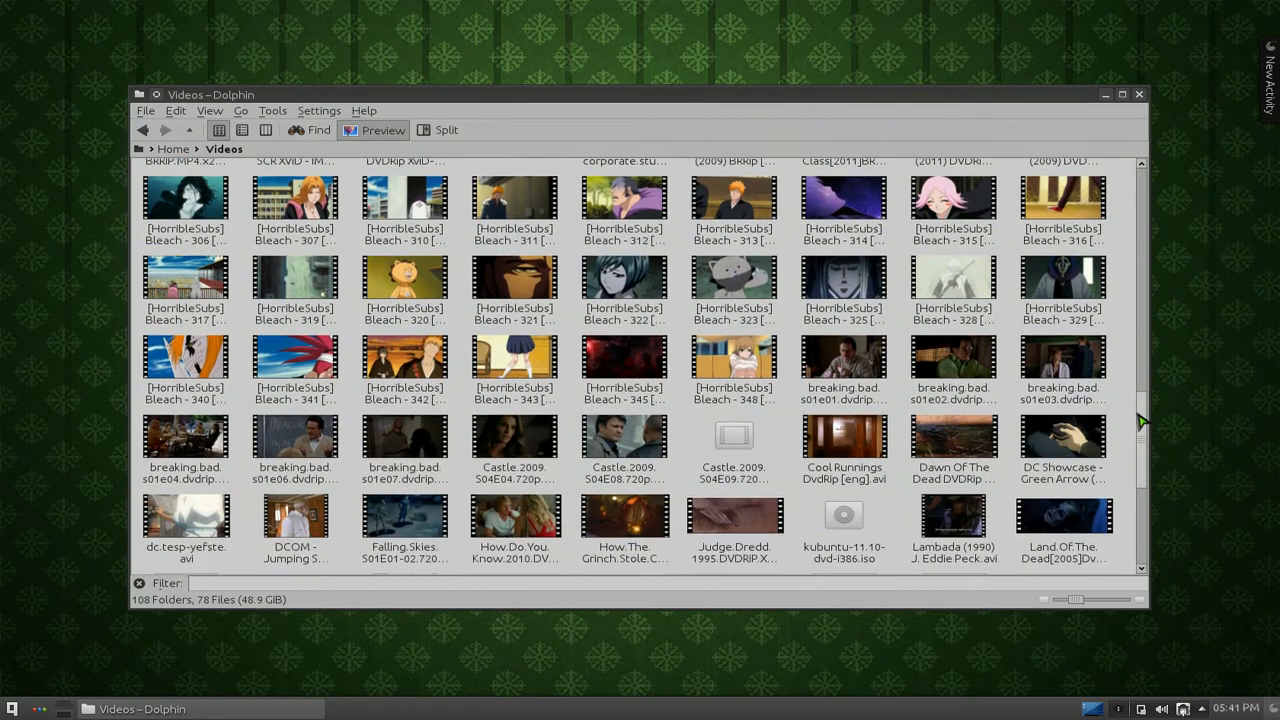
scroll("down", 3)
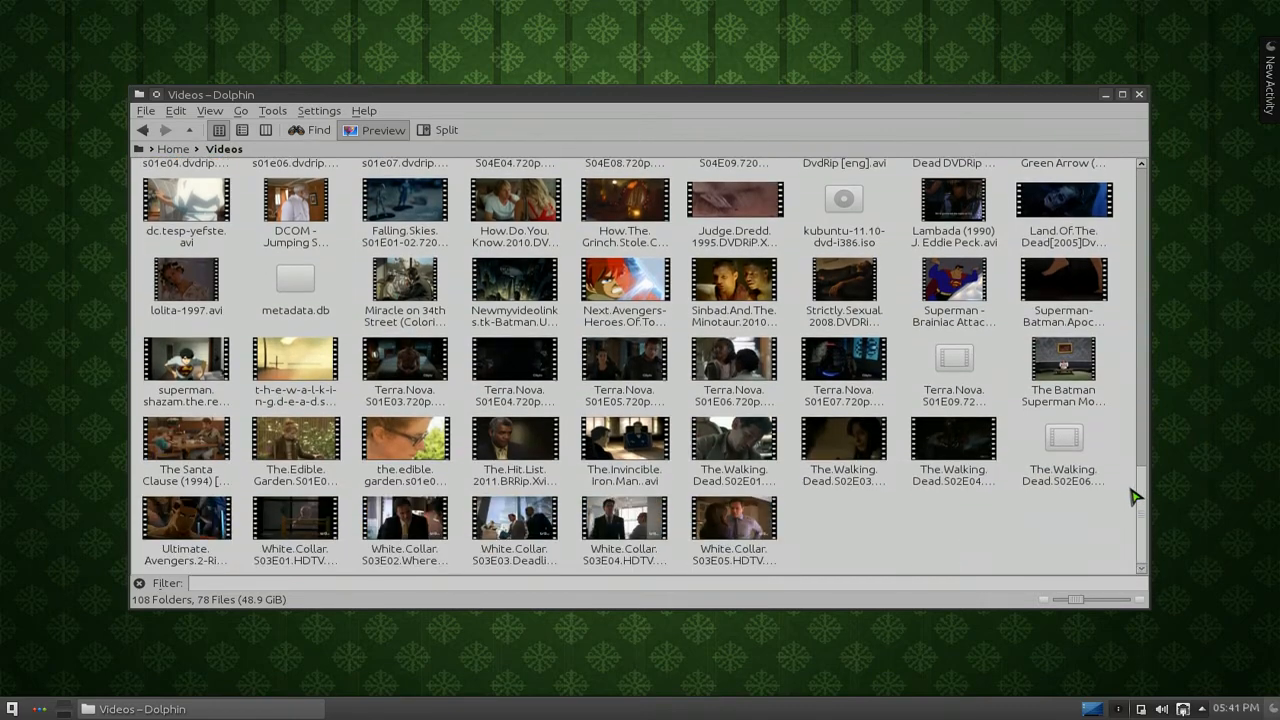
scroll("up", 3)
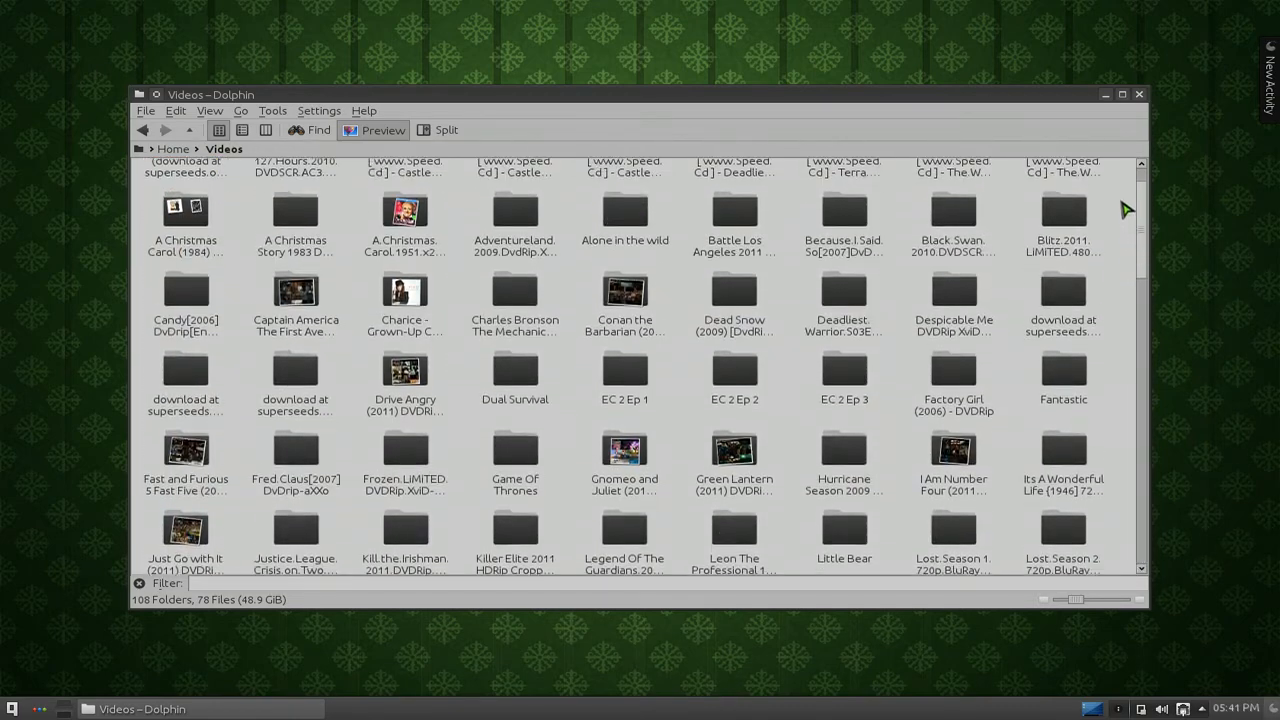